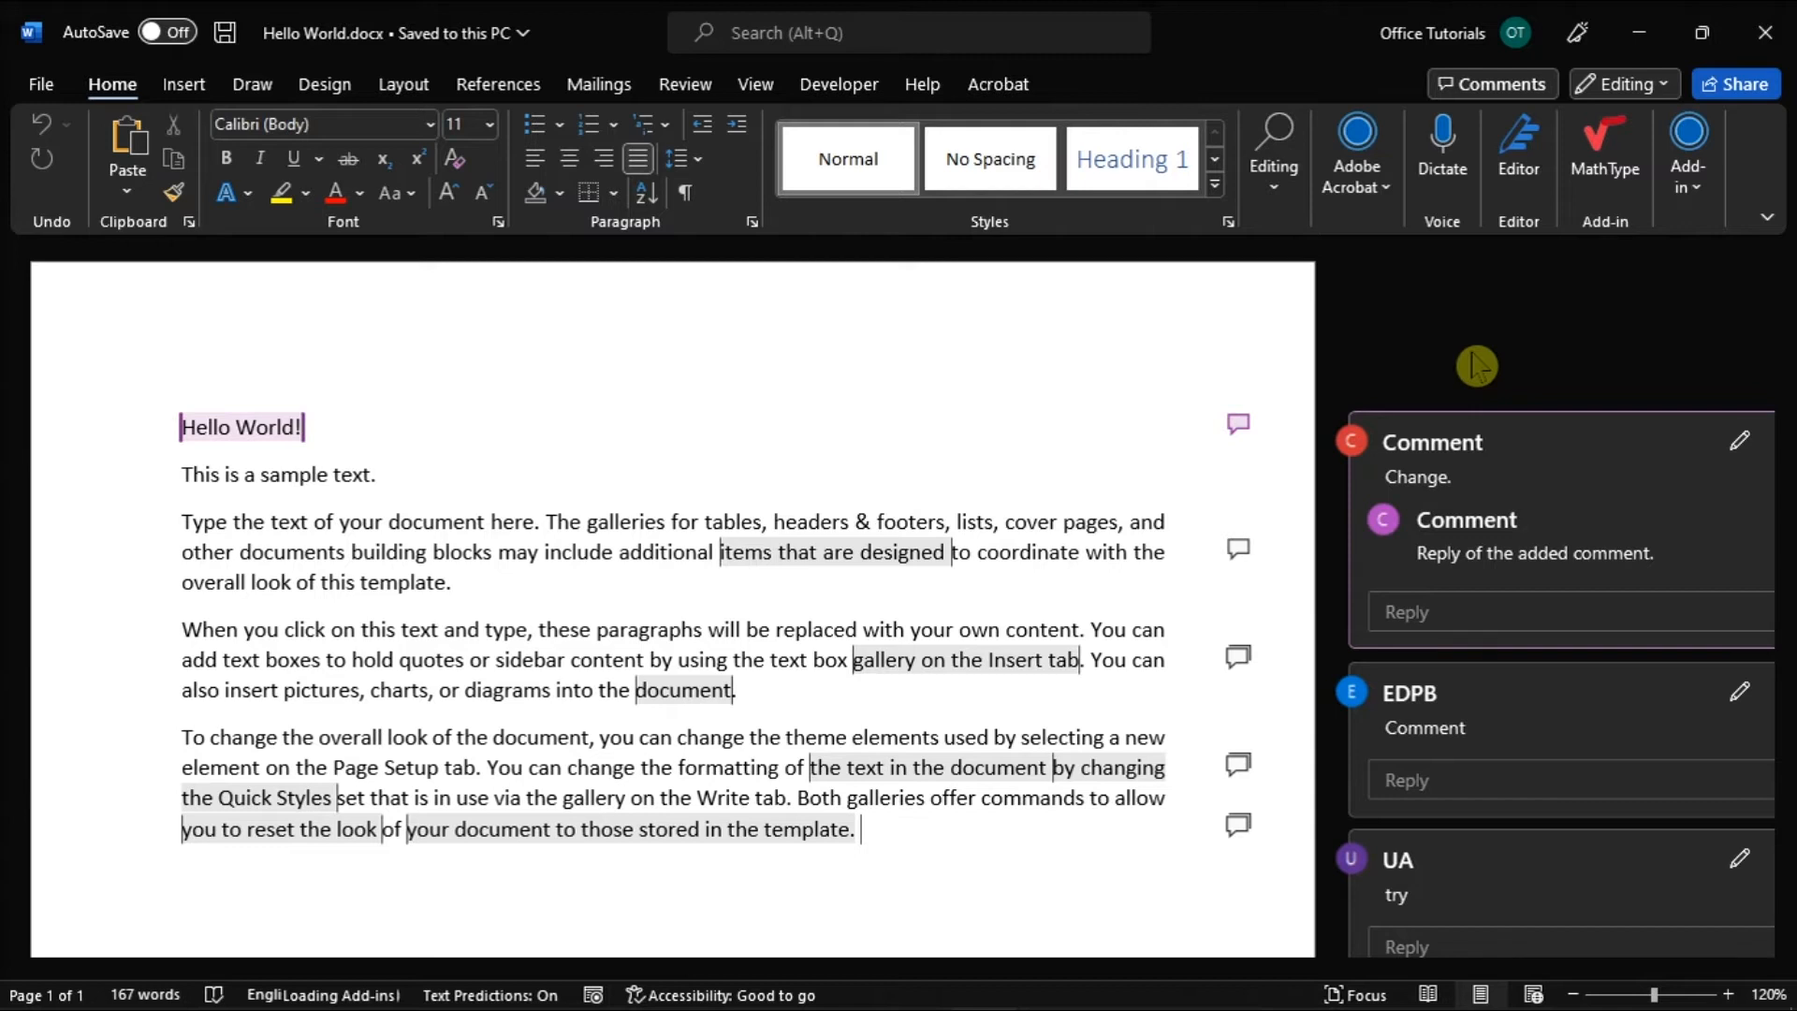
pyautogui.moveTo(848, 157)
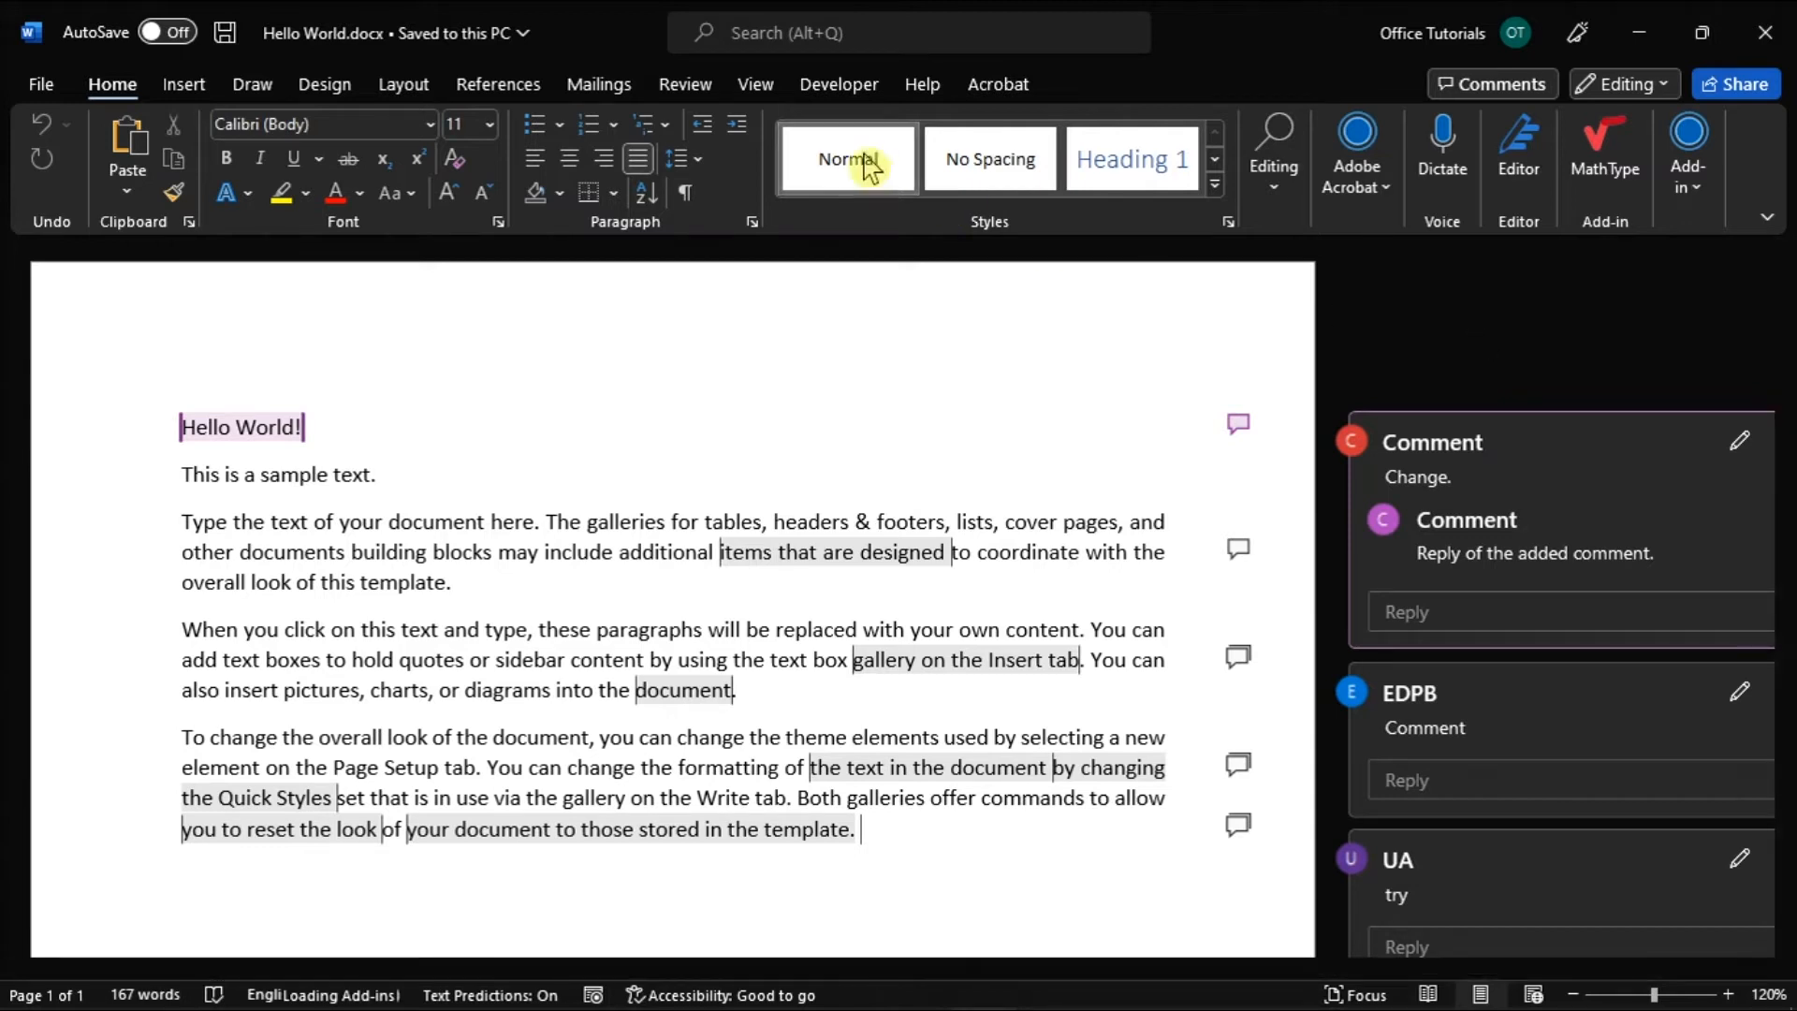
# Switch to the Review ribbon to show comment and change-tracking commands
pyautogui.click(685, 84)
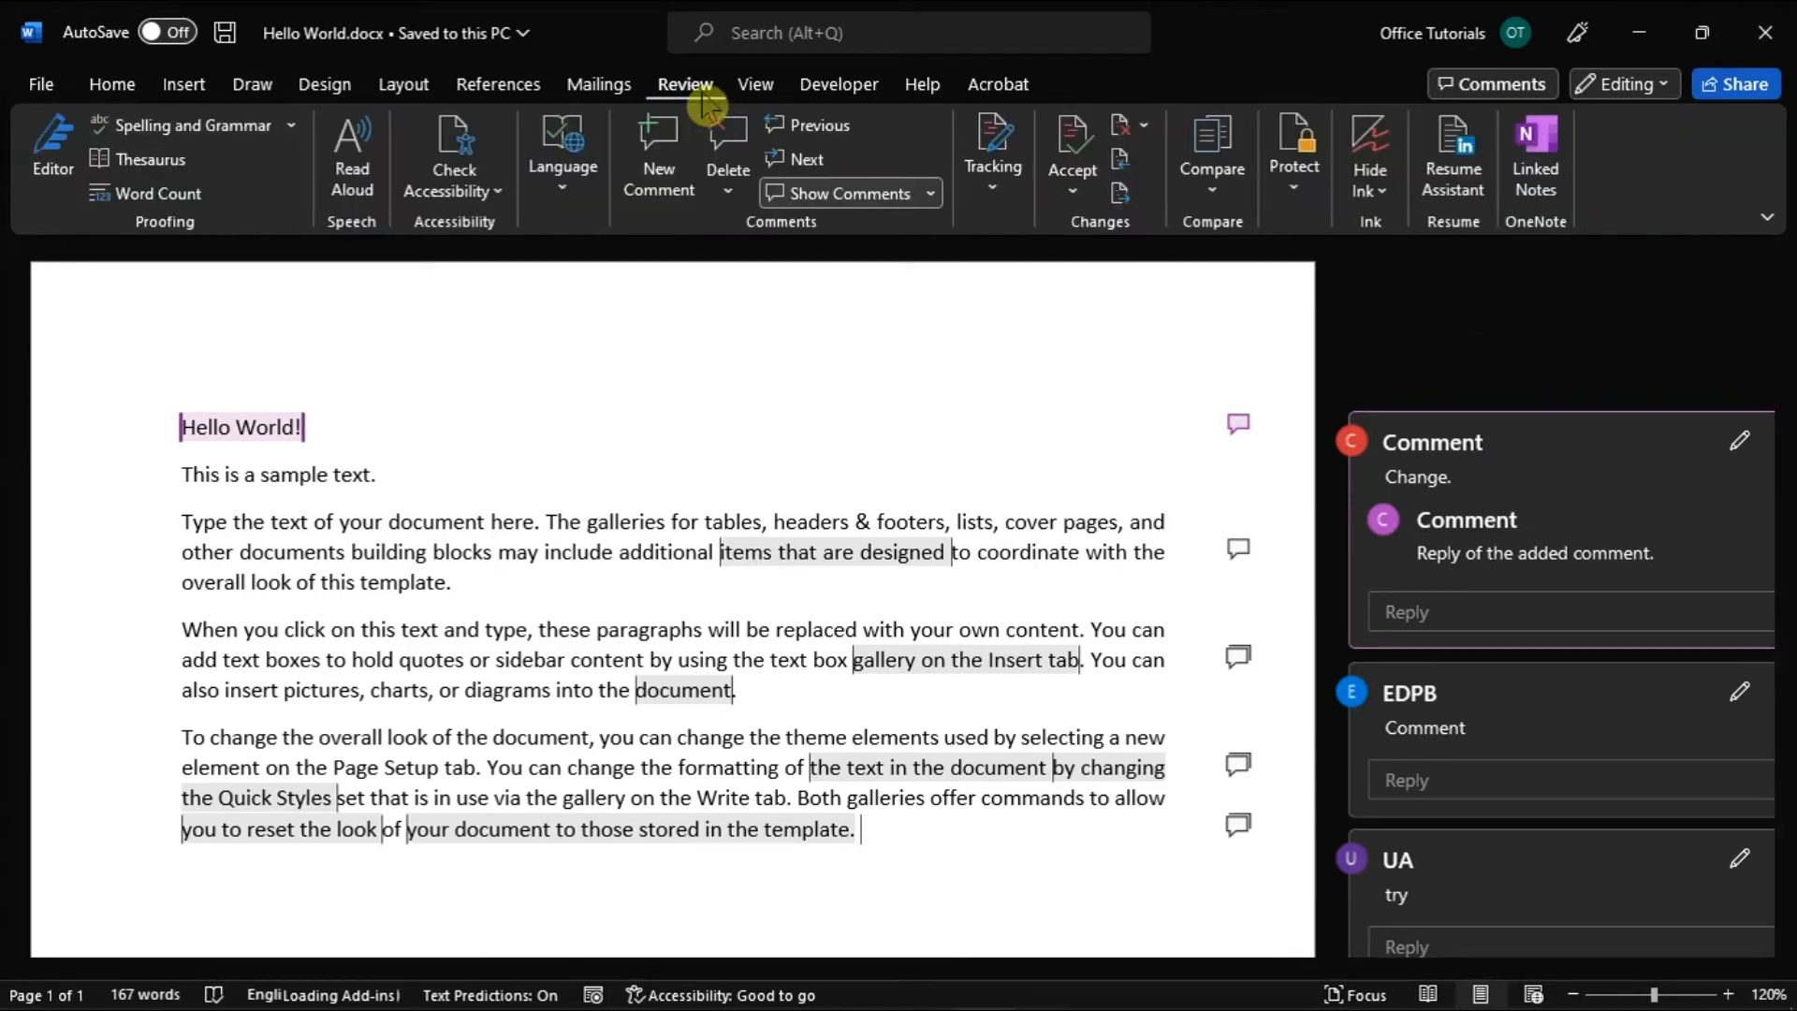
# Expand the Tracking group to reach the Track Changes settings
pyautogui.click(992, 156)
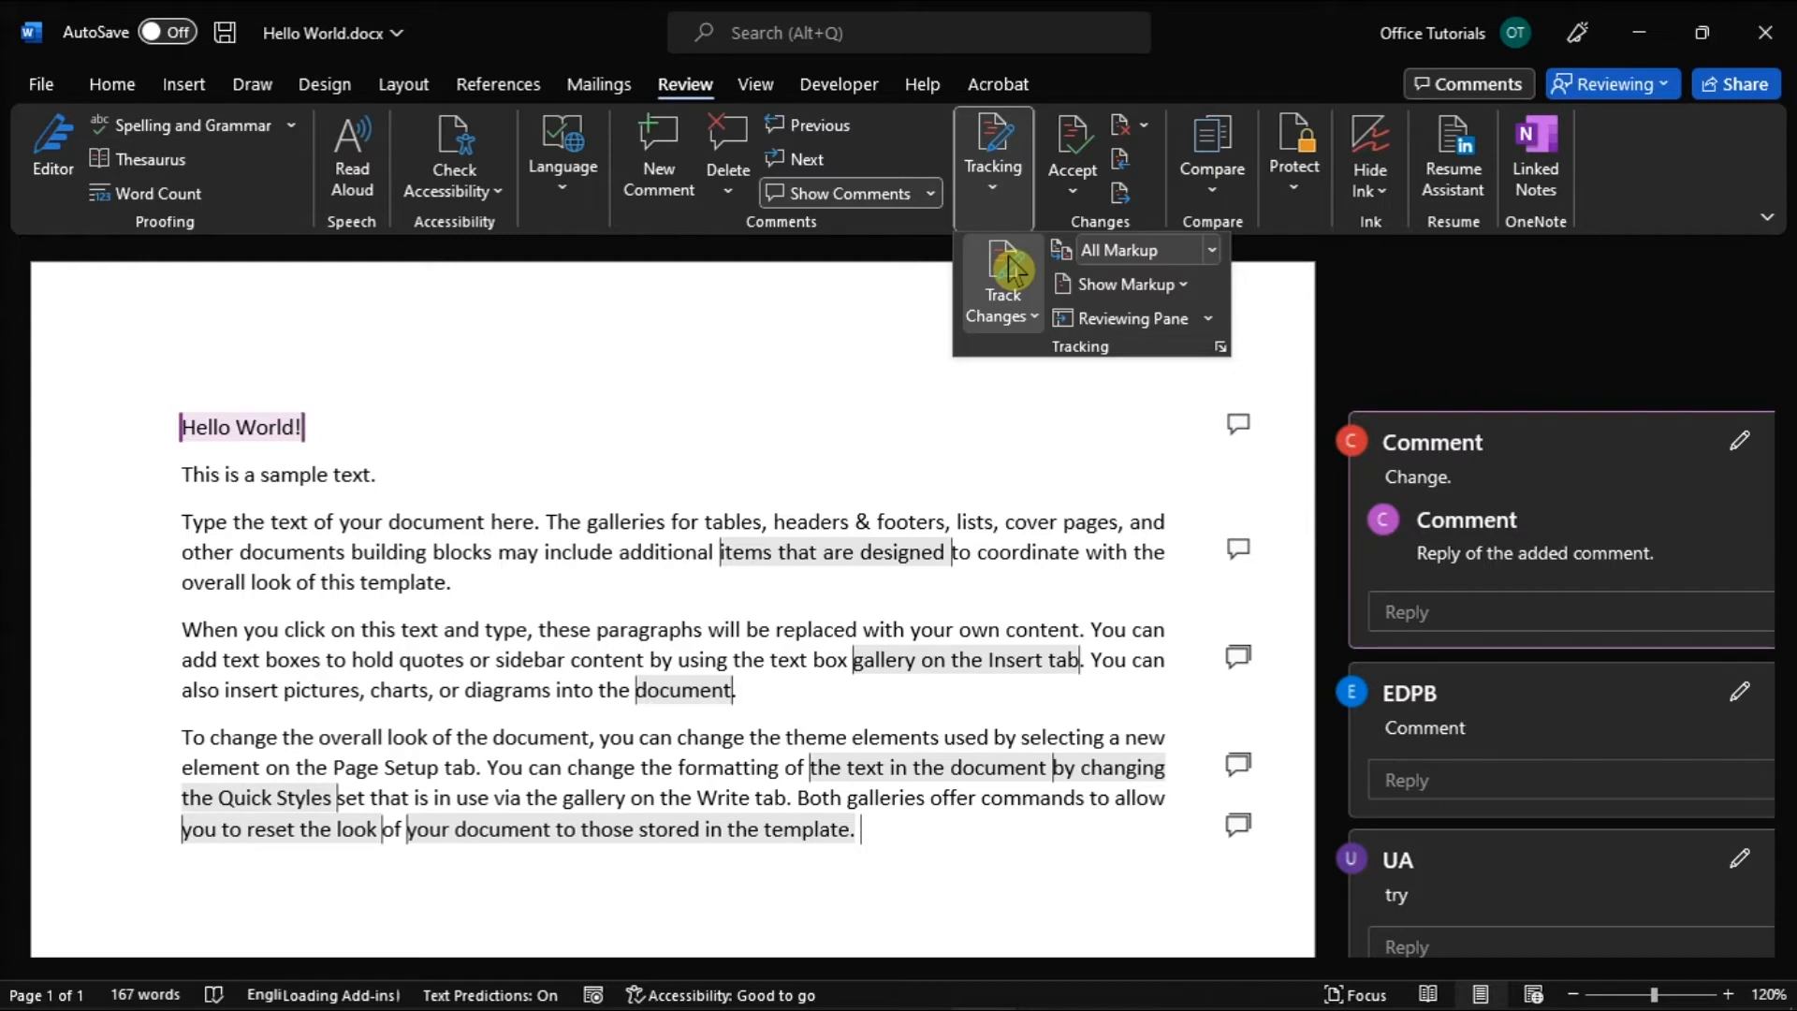
pyautogui.moveTo(1224, 358)
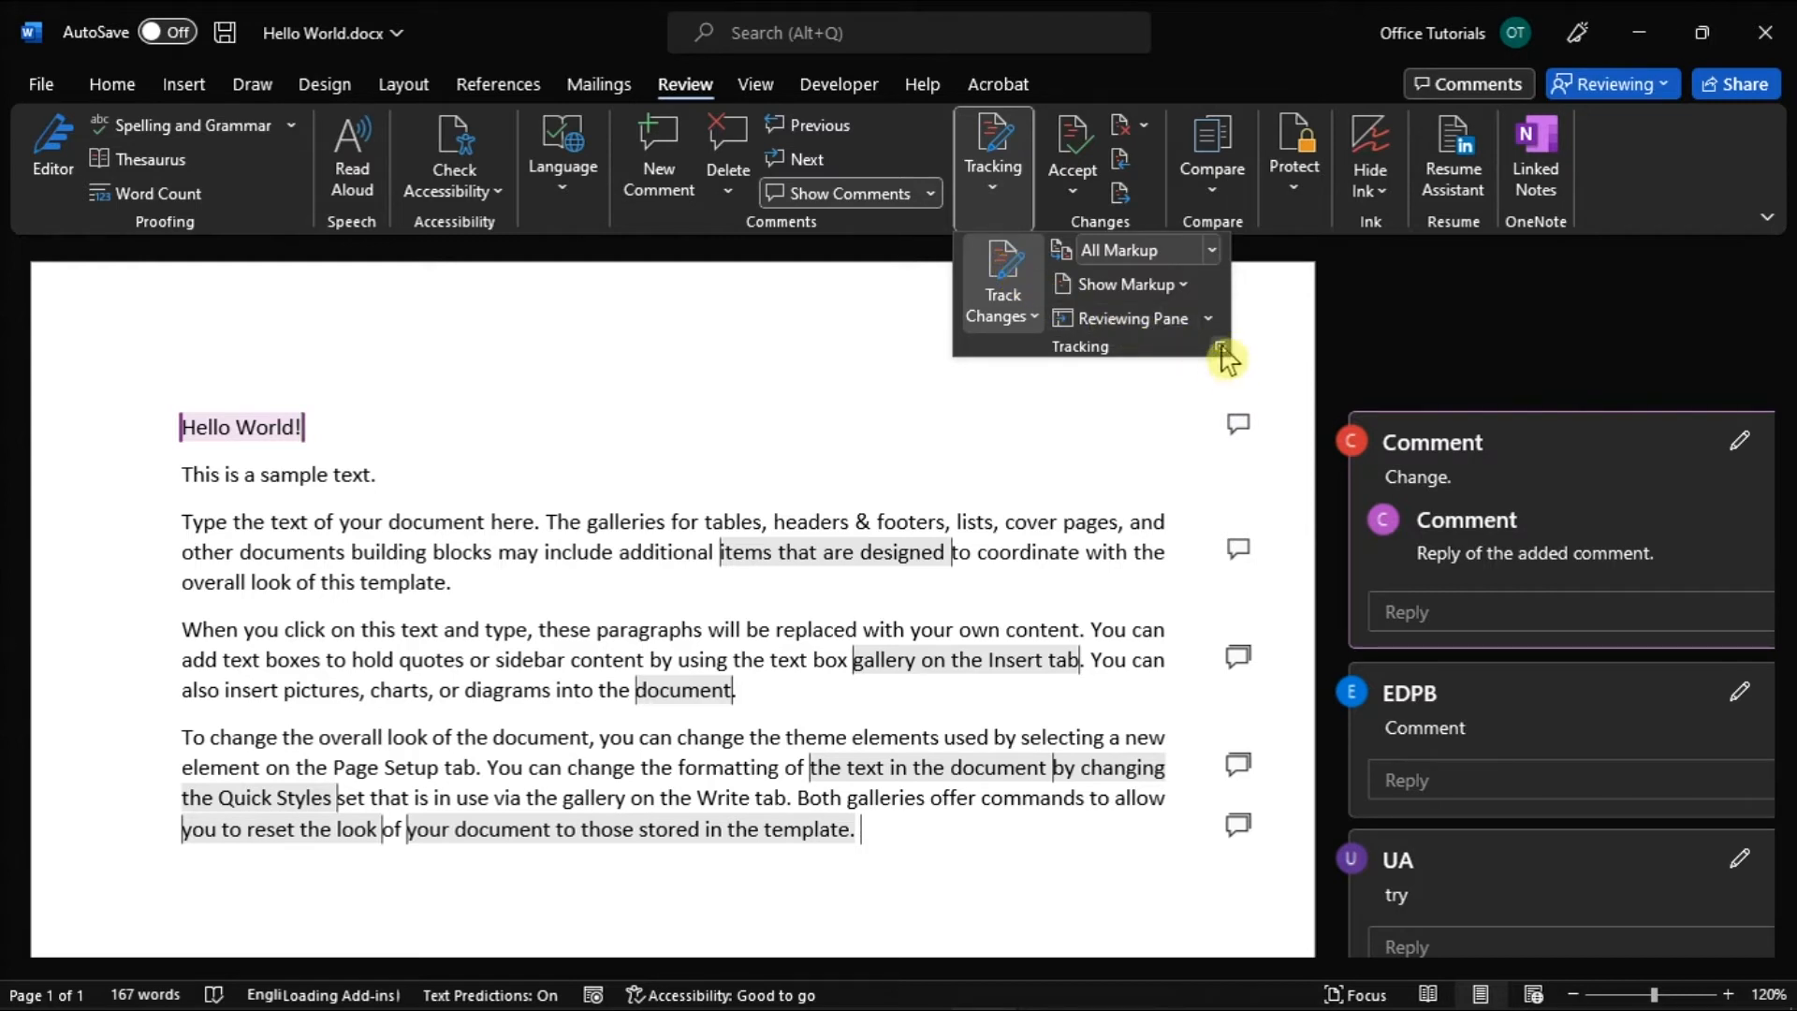
pyautogui.moveTo(1220, 357)
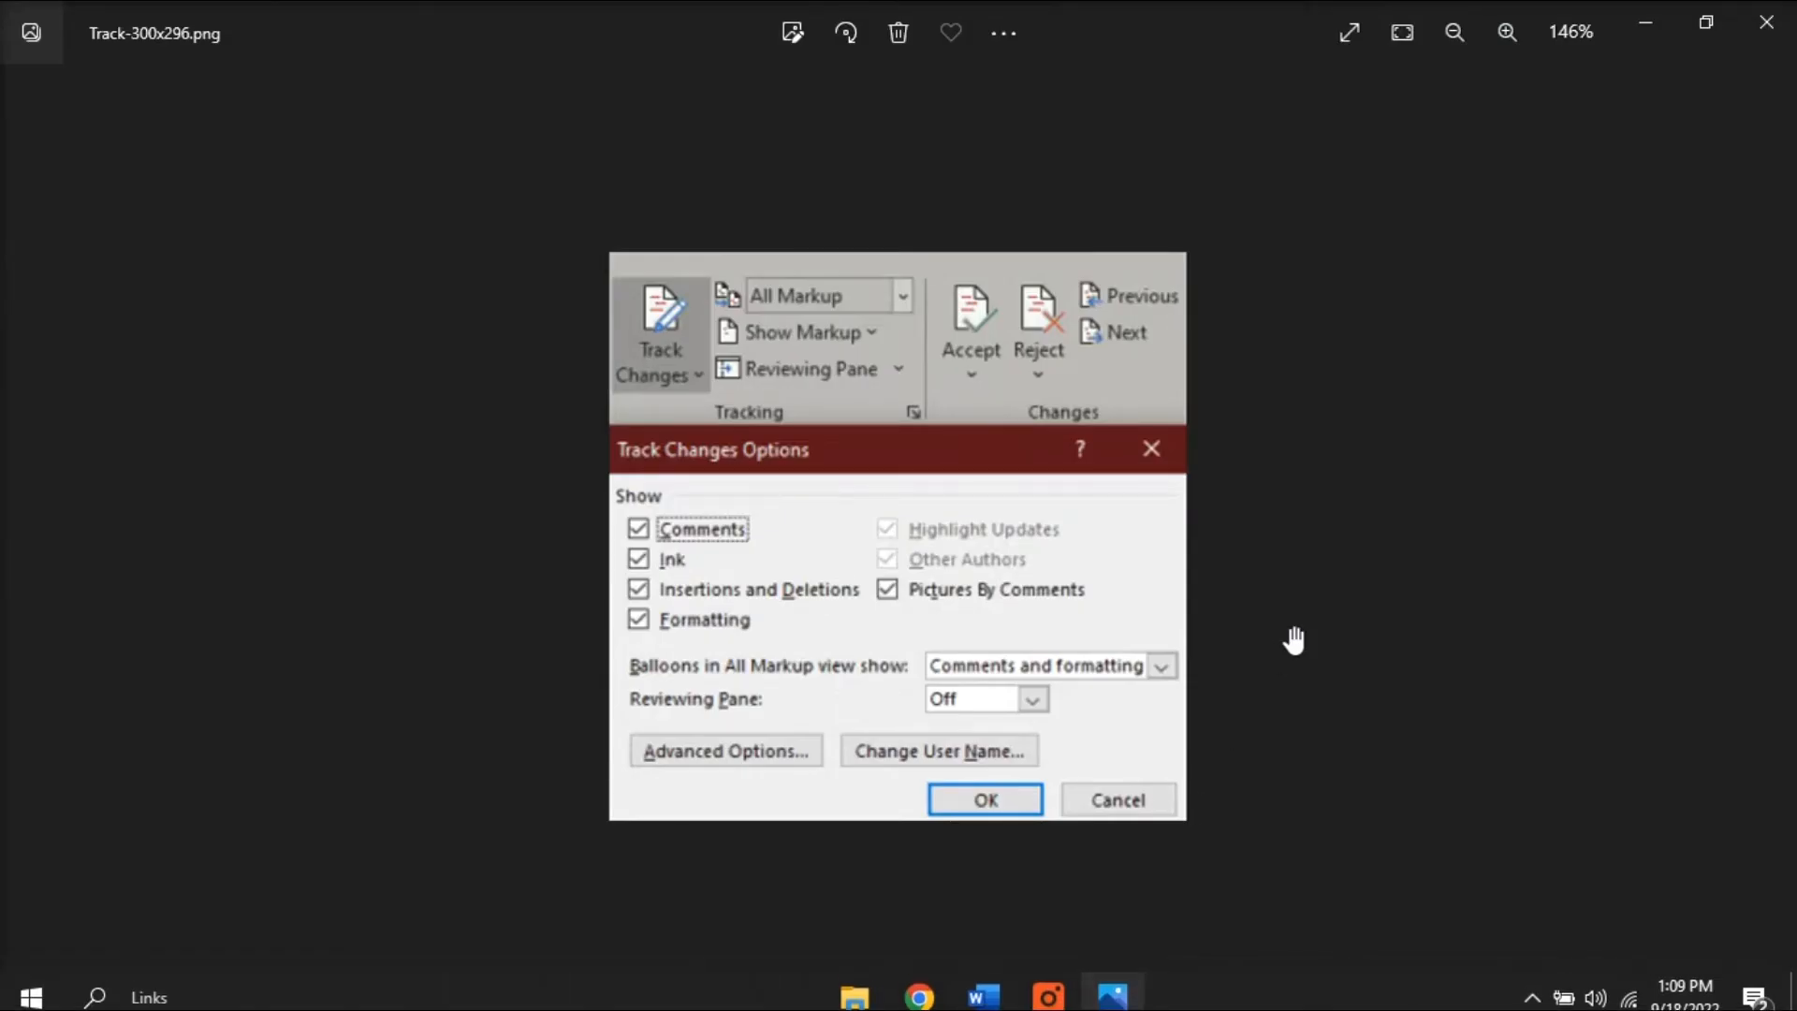
pyautogui.moveTo(1278, 644)
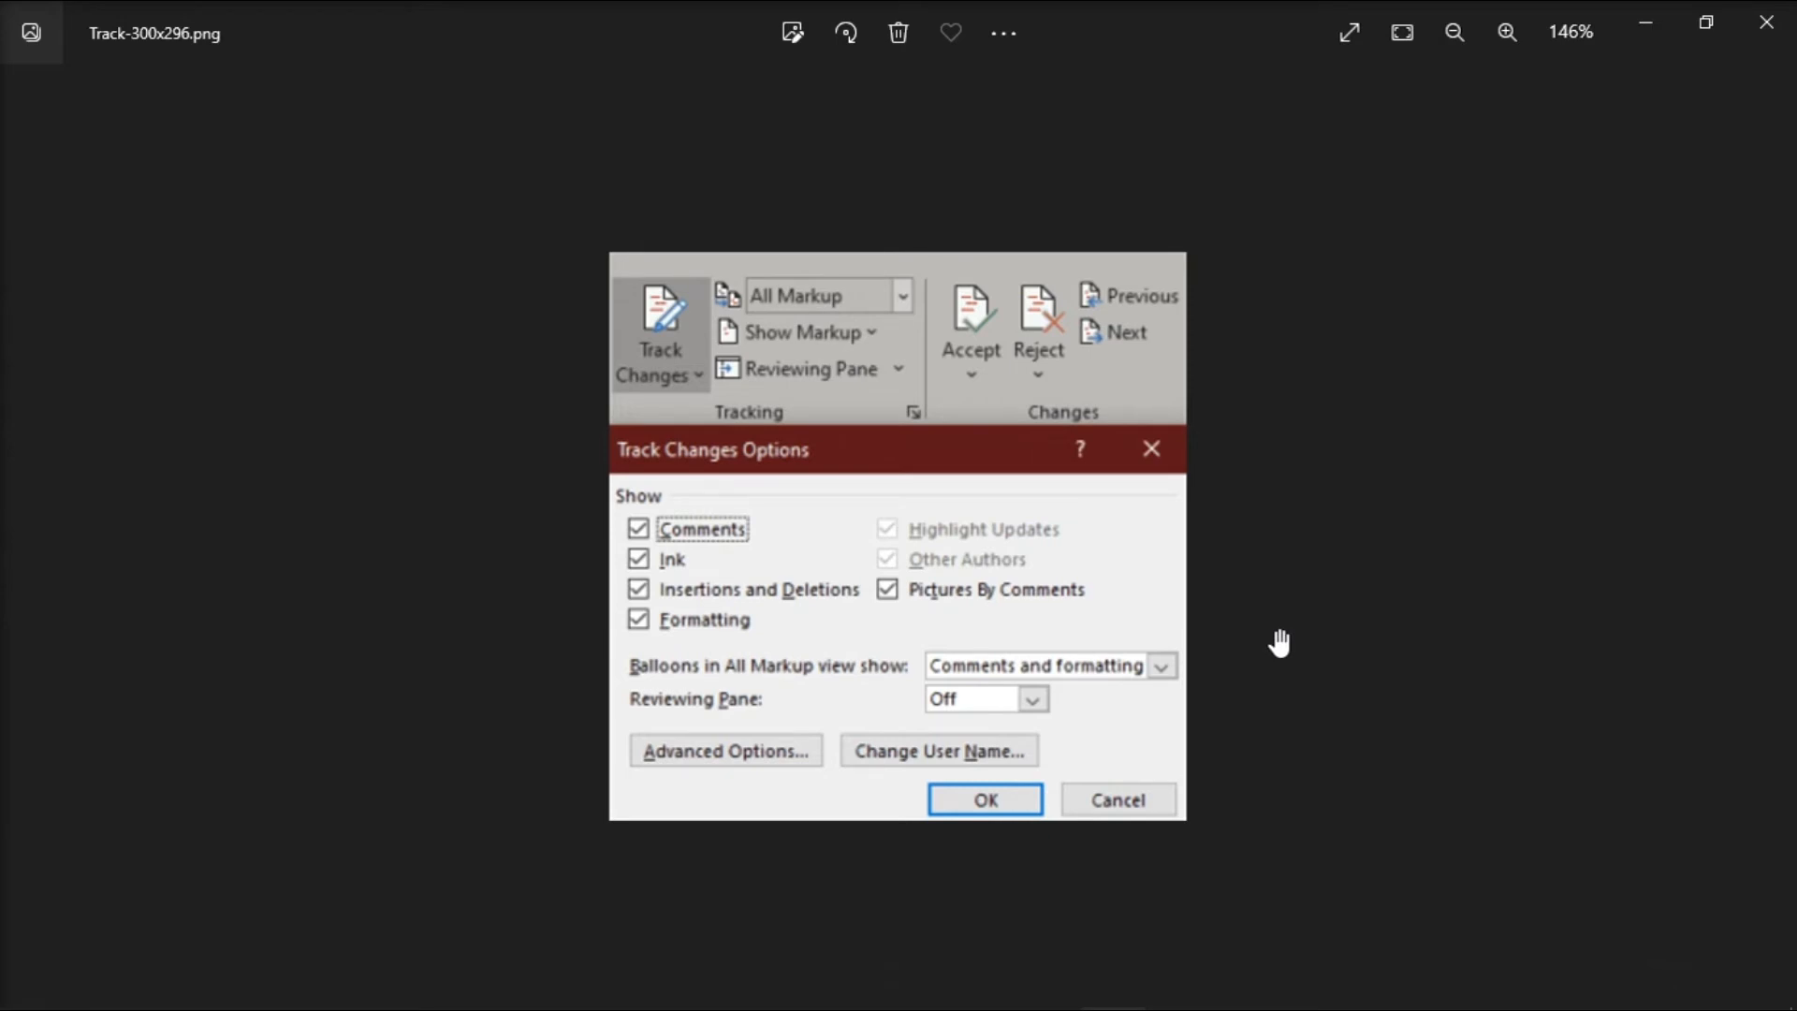
pyautogui.moveTo(795, 588)
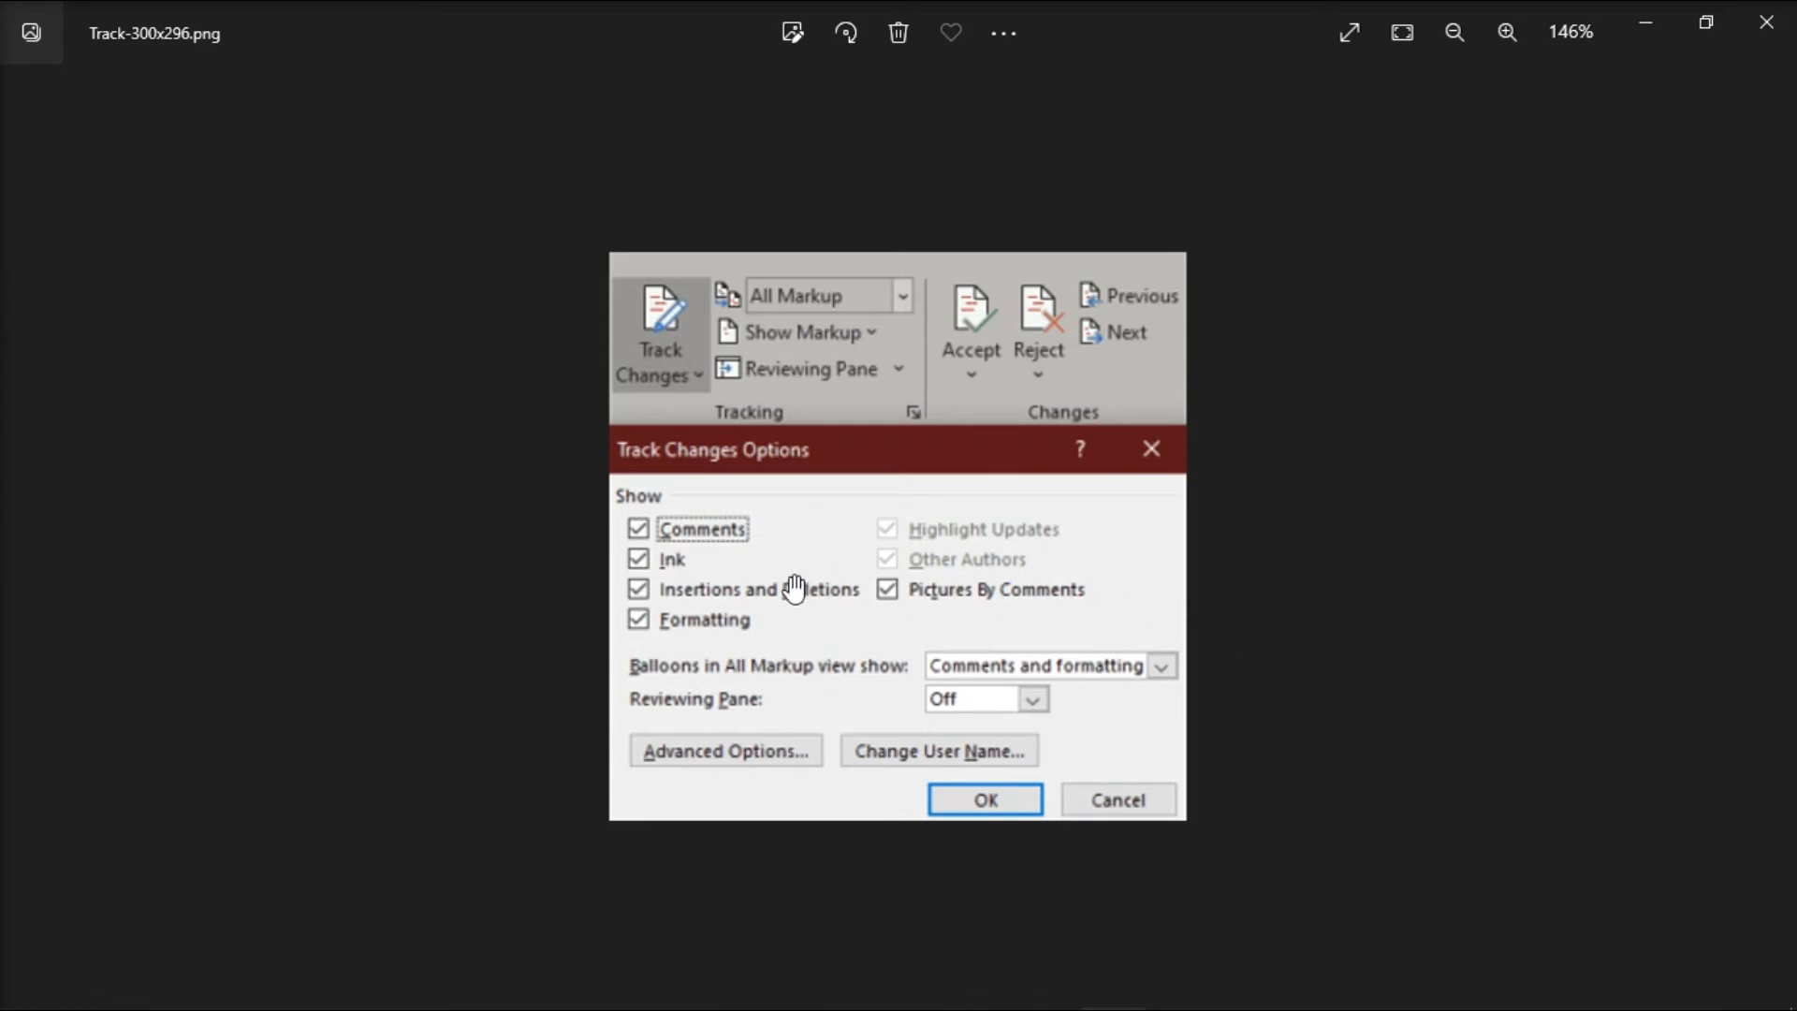
pyautogui.moveTo(710, 544)
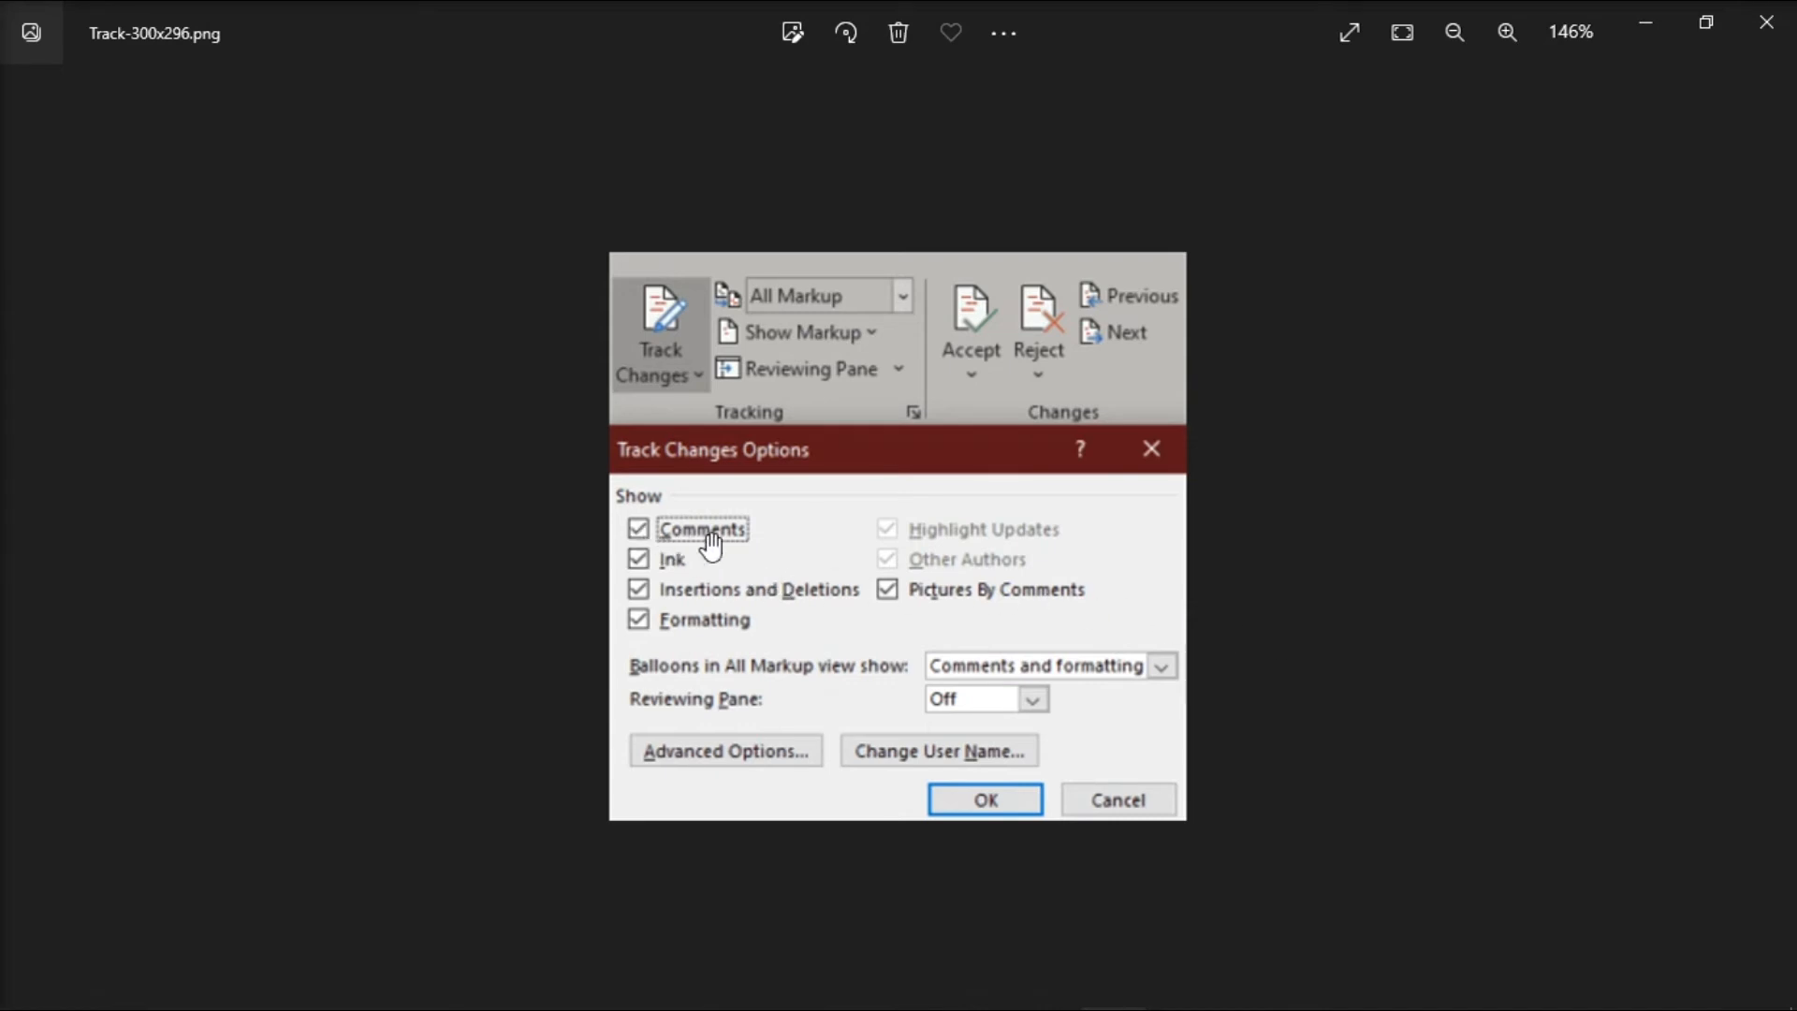
pyautogui.moveTo(867, 629)
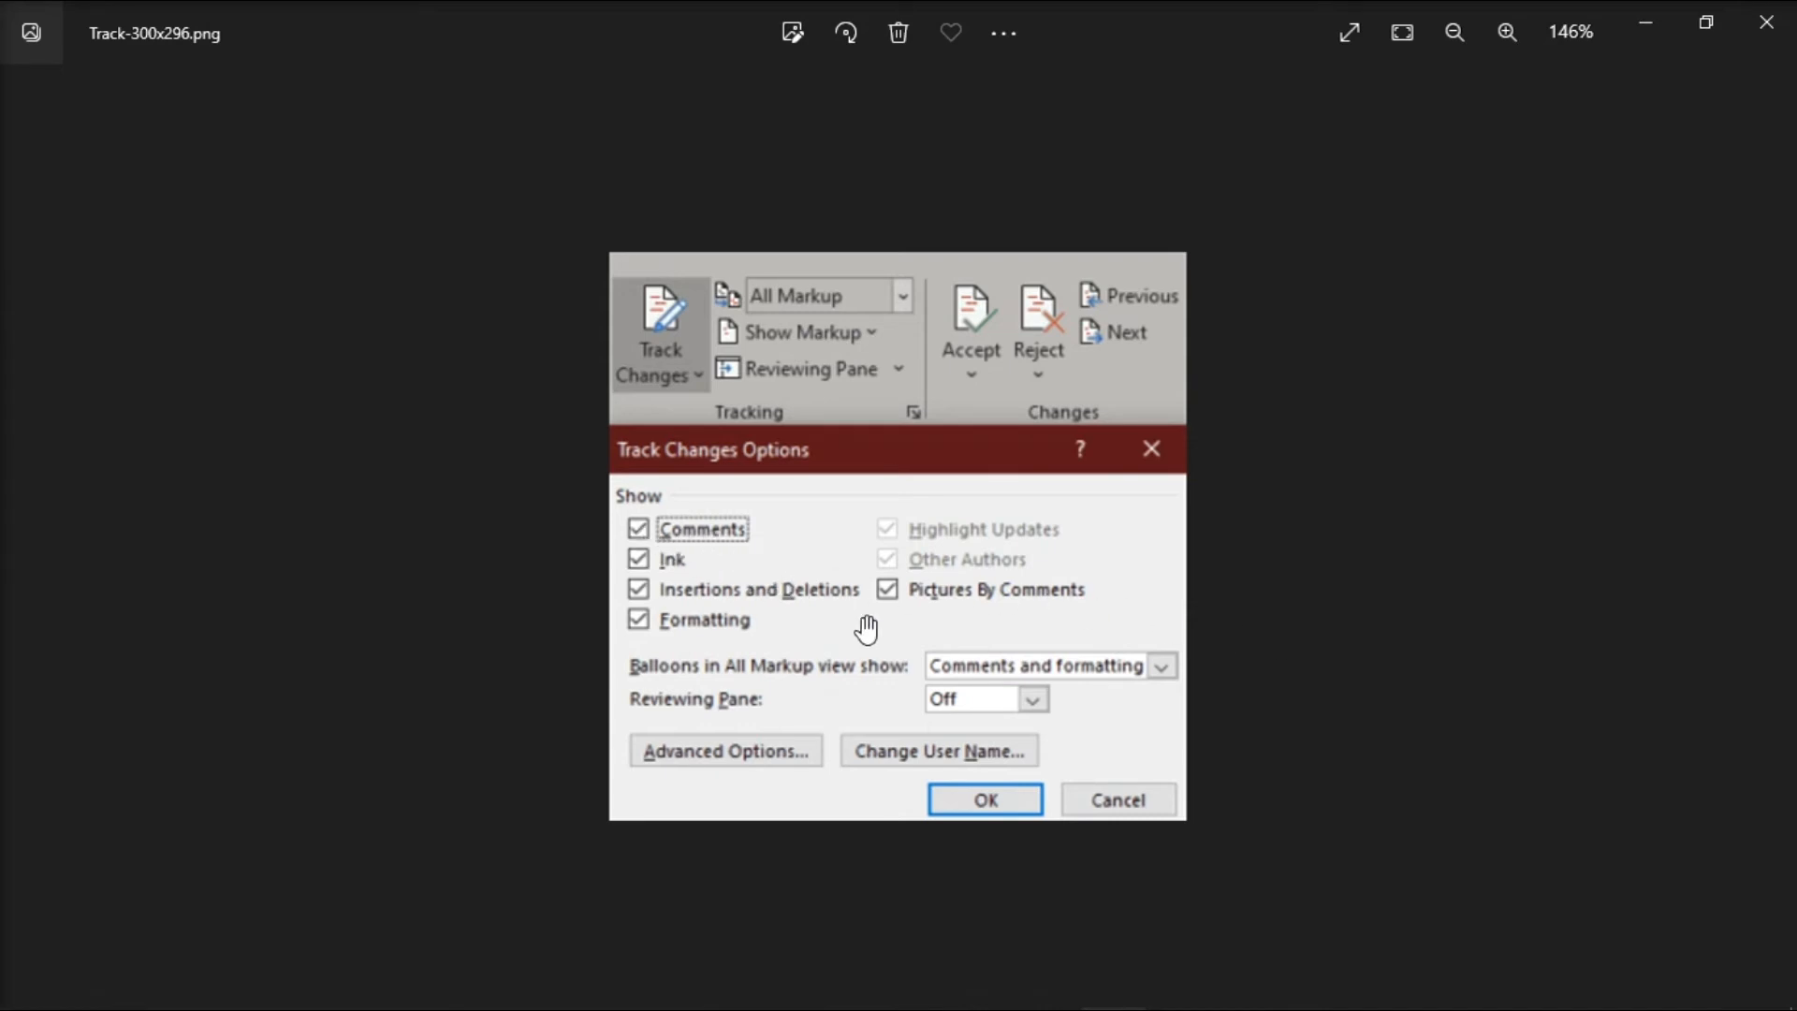
pyautogui.moveTo(987, 831)
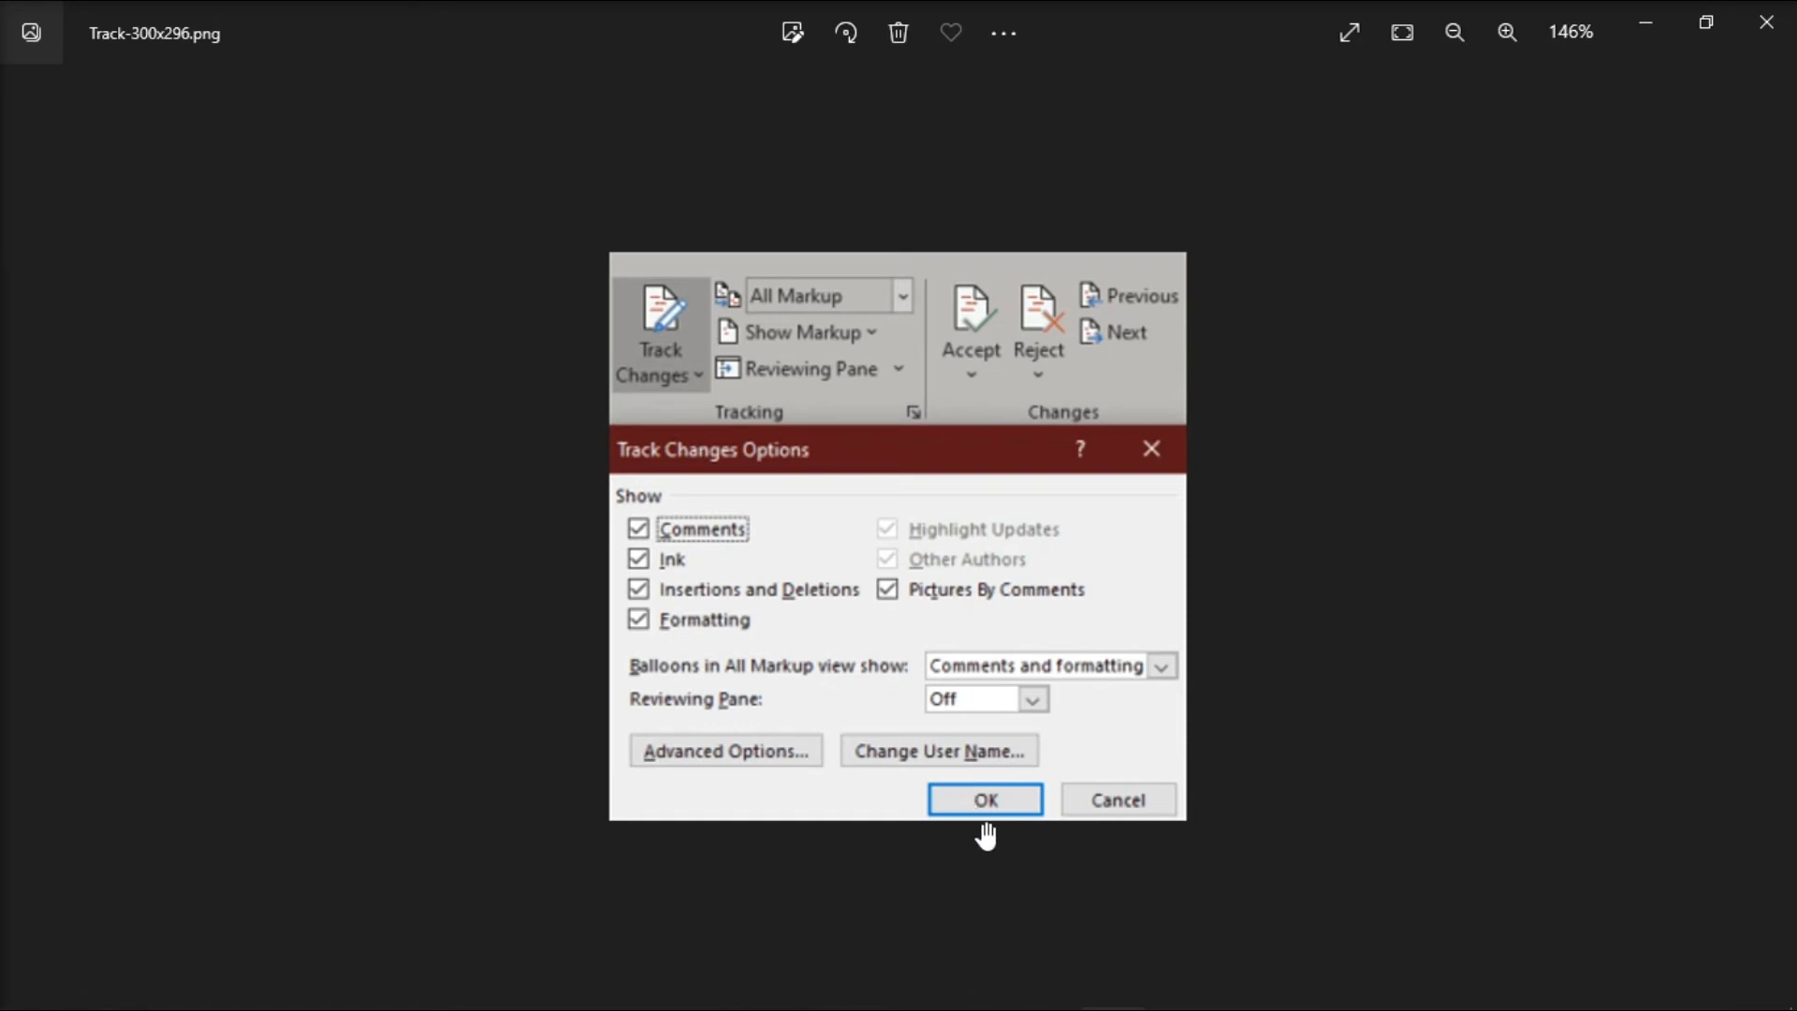
pyautogui.moveTo(979, 674)
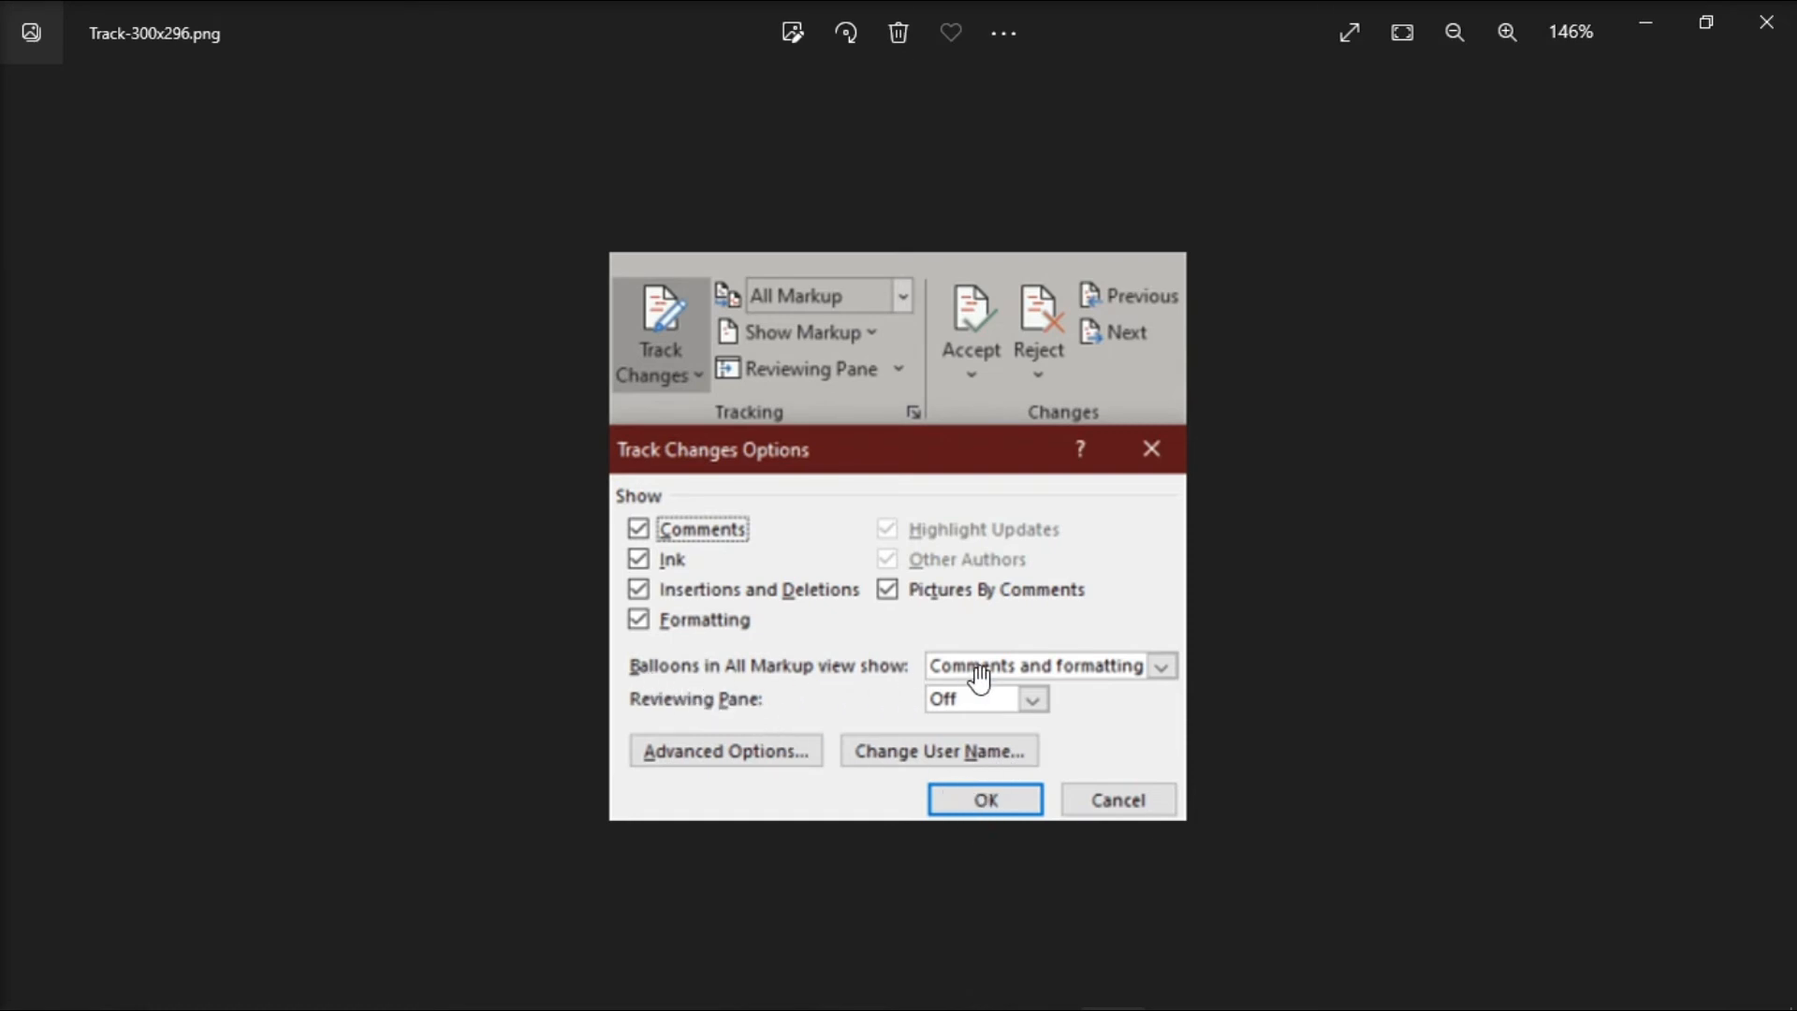
pyautogui.moveTo(1134, 702)
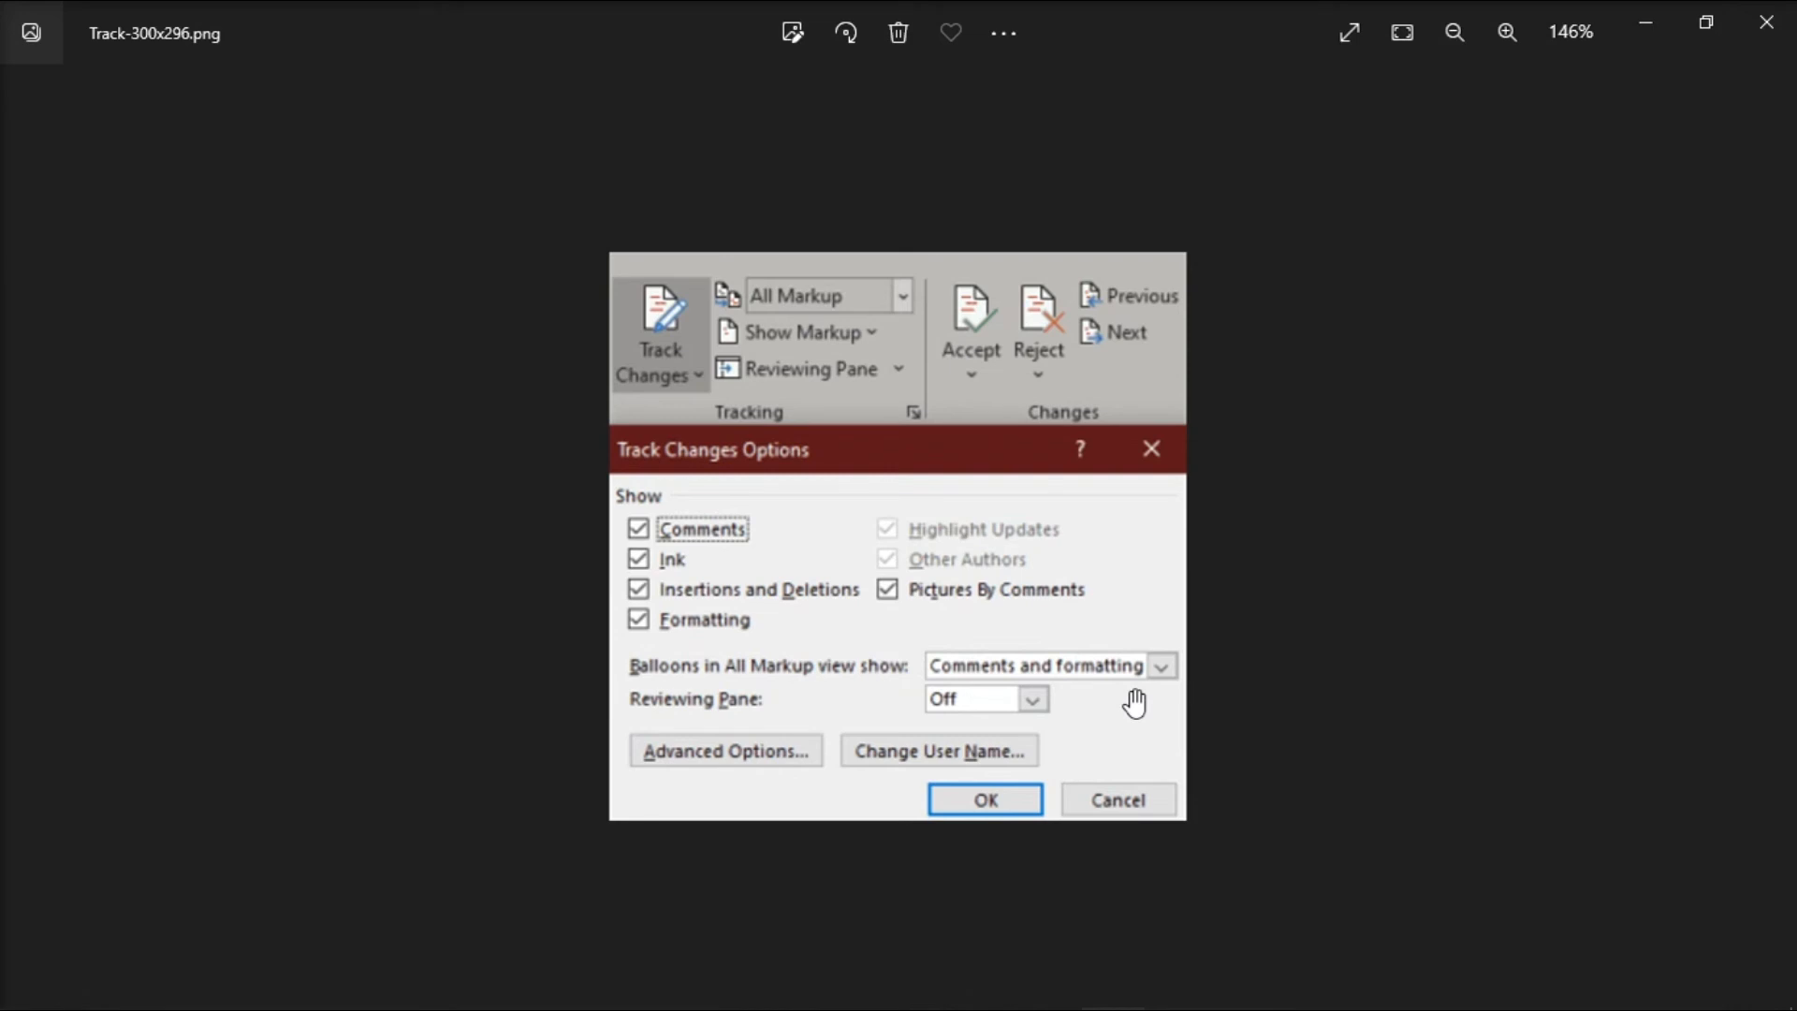
pyautogui.moveTo(1467, 575)
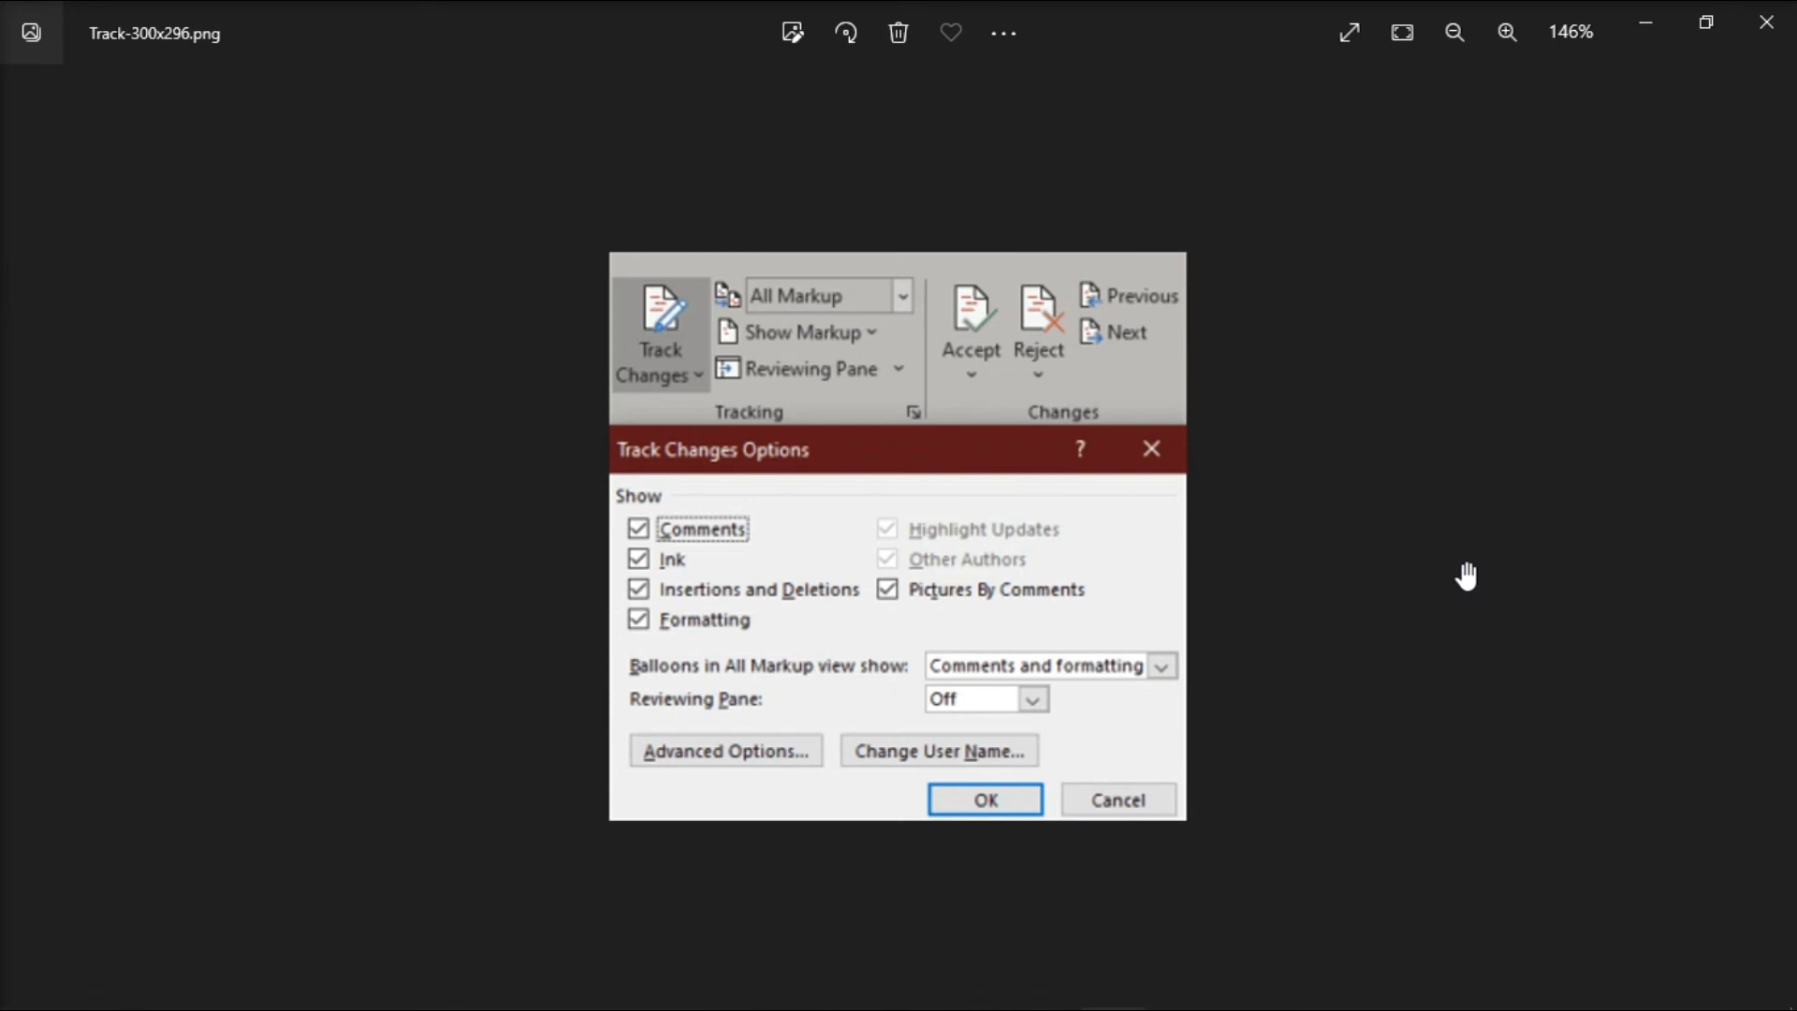